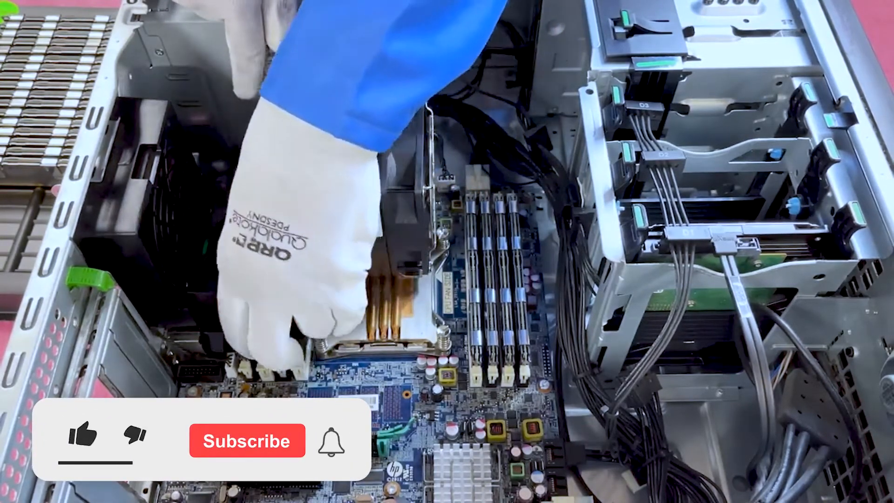
{"action": "left_click", "coordinate": [84, 440]}
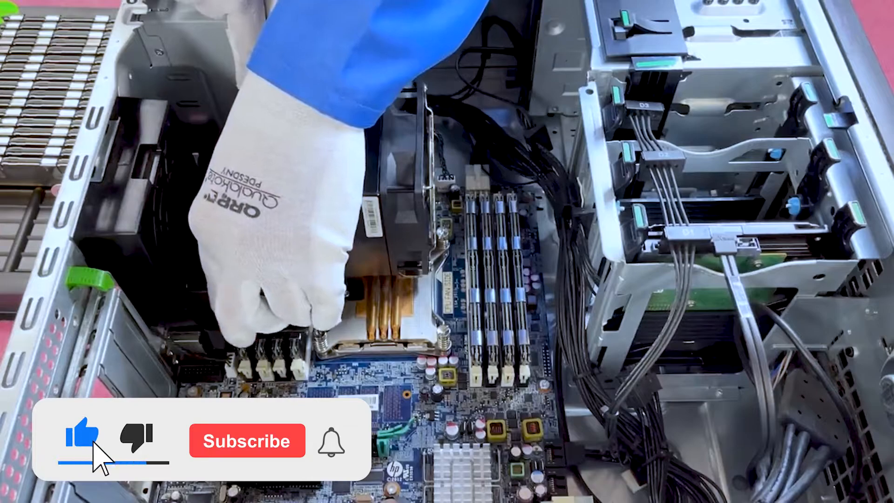